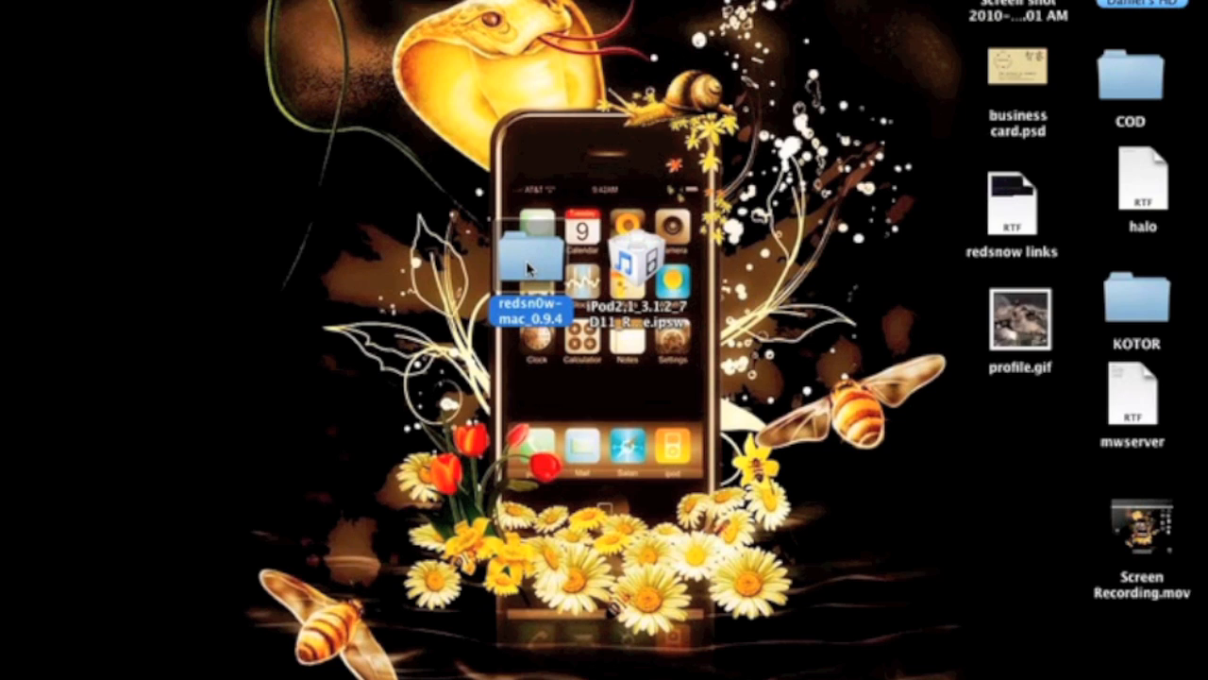
# Step: Open the redsn0w-mac_0.9.4 folder on the desktop to reveal the redsn0w app
pyautogui.doubleClick(531, 264)
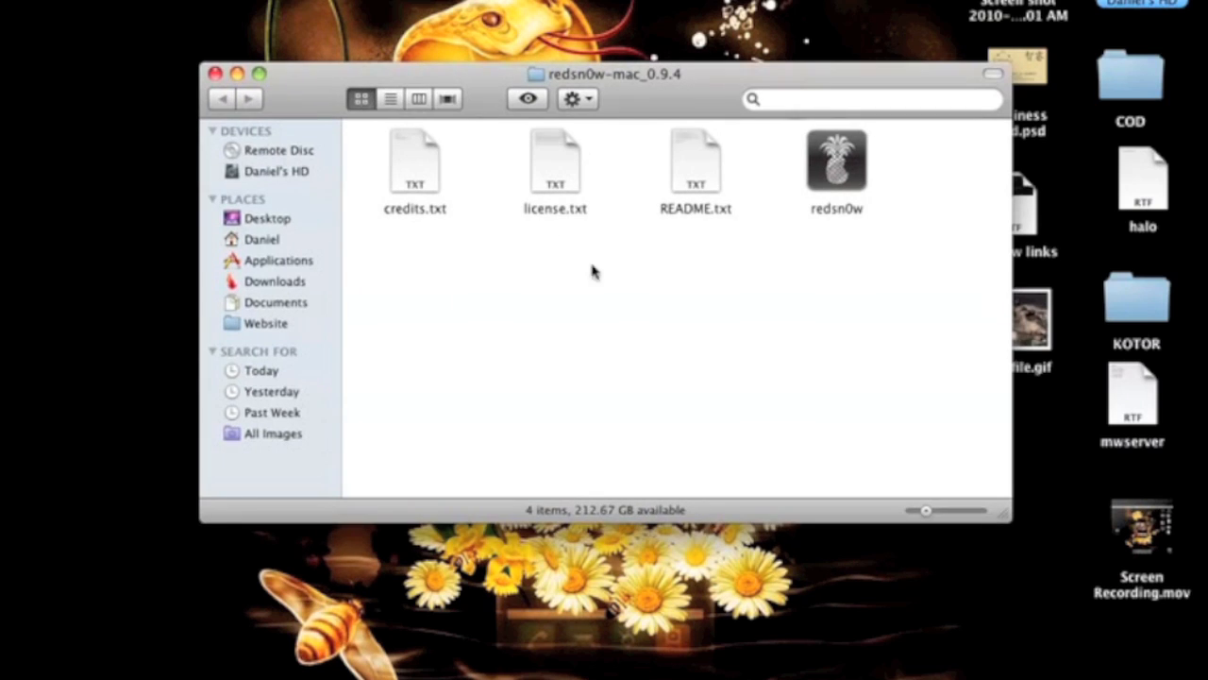
pyautogui.moveTo(826, 165)
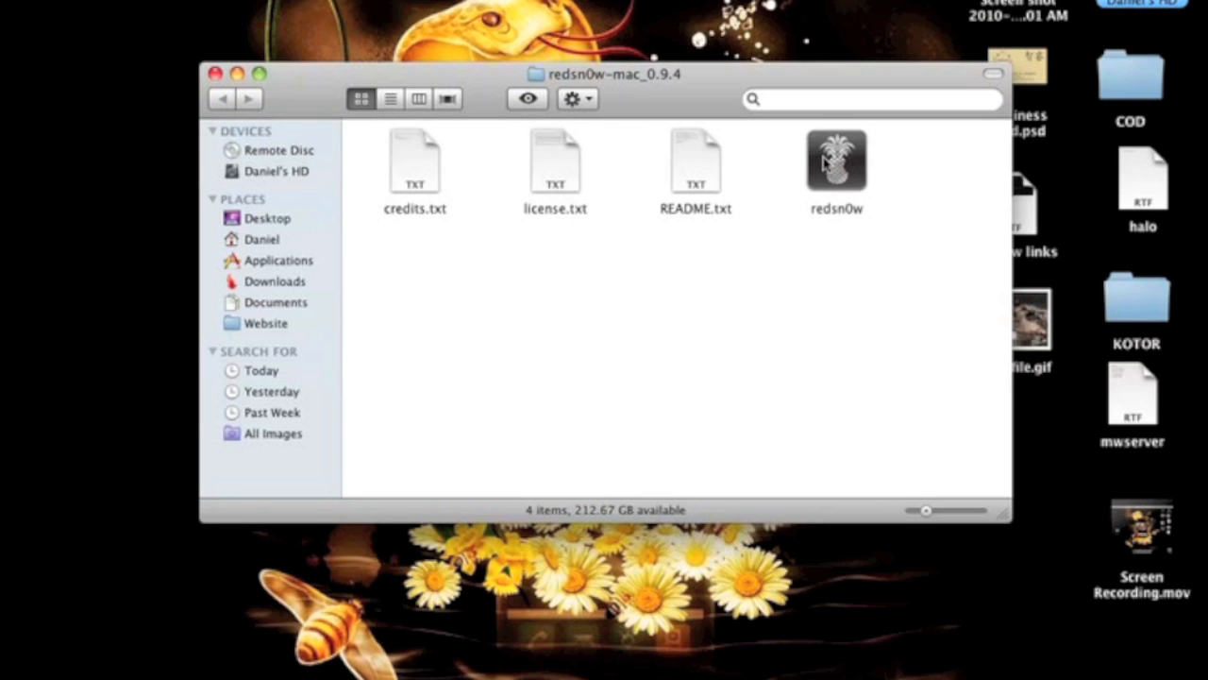
# Step: Launch redsn0w 0.9.4 from the folder and move its welcome window slightly lower
pyautogui.doubleClick(836, 161)
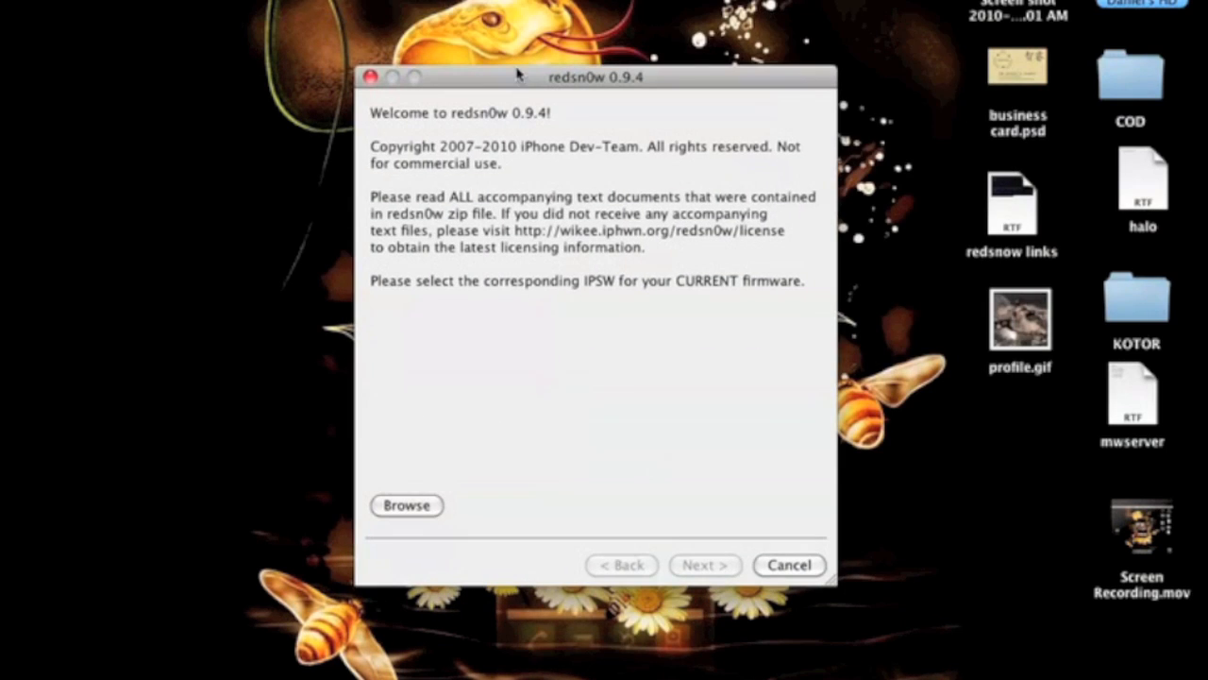
pyautogui.moveTo(598, 343)
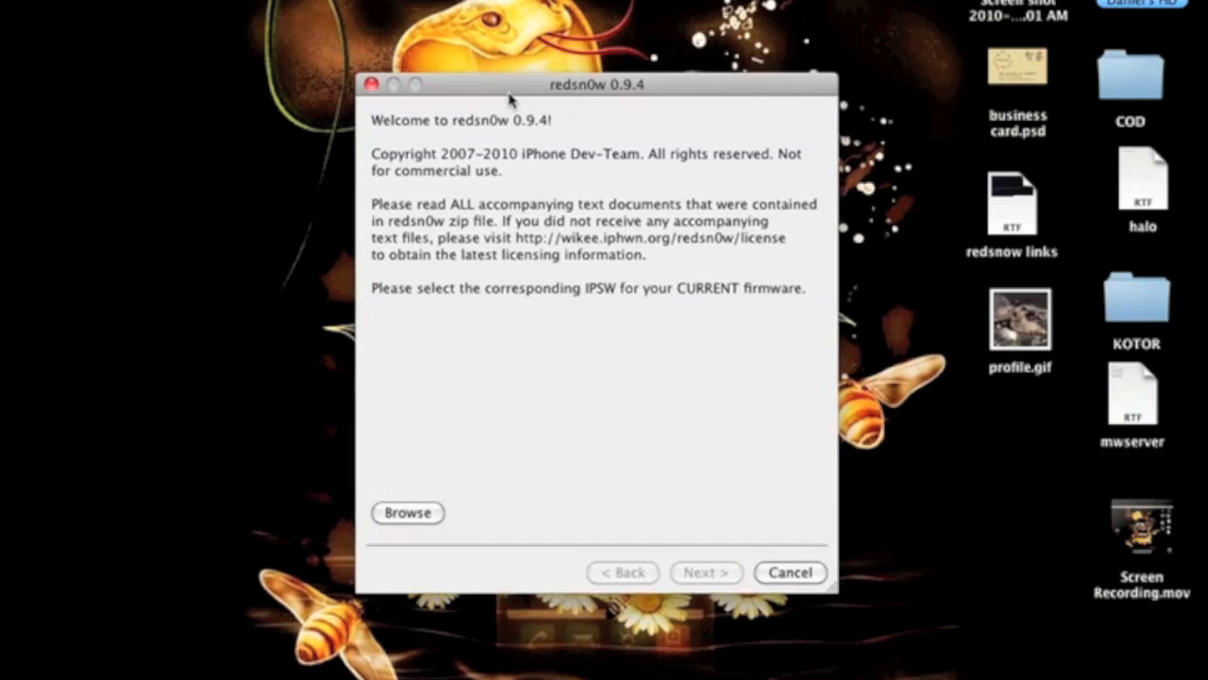
pyautogui.moveTo(598, 85); pyautogui.dragTo(752, 113)
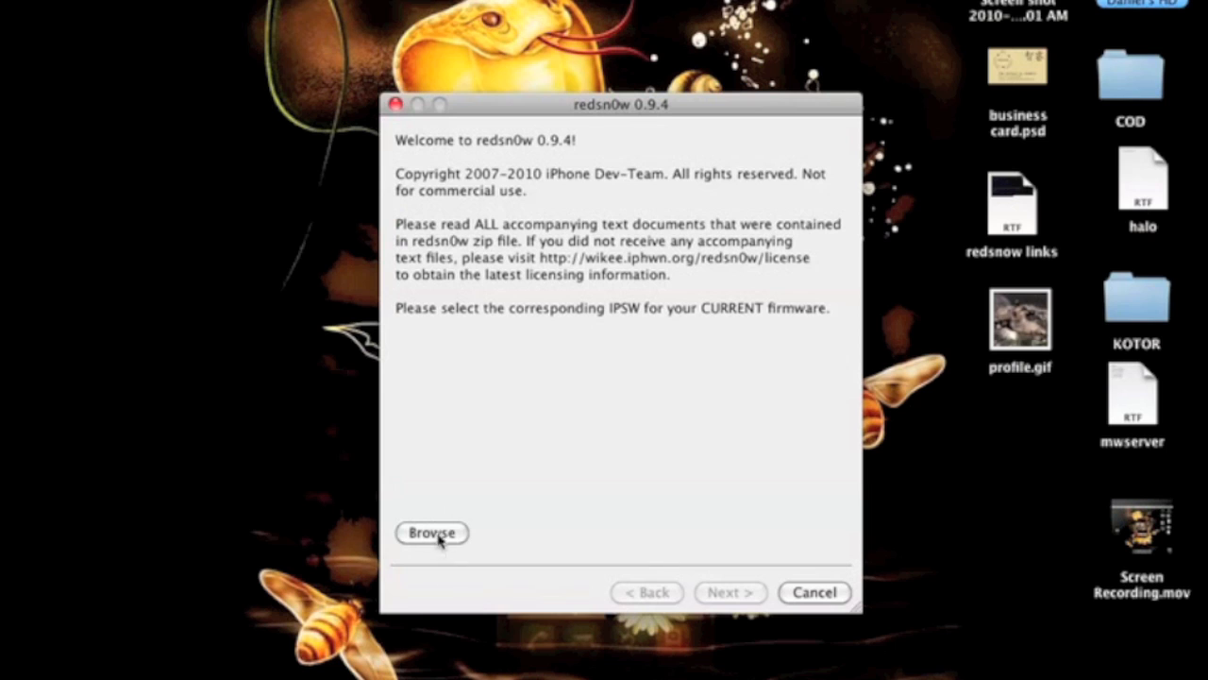
# Step: Load iPod2,1_3.1.2_7D11_Restore.ipsw from the Desktop into redsn0w
pyautogui.click(432, 533)
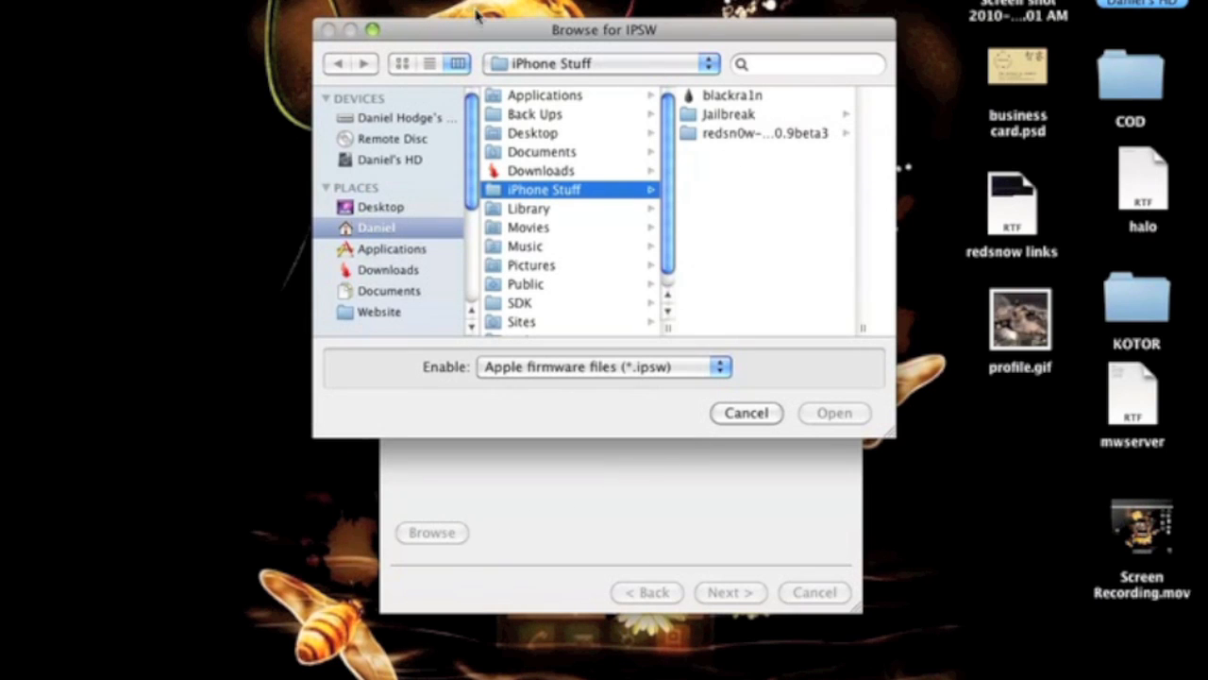
pyautogui.click(380, 206)
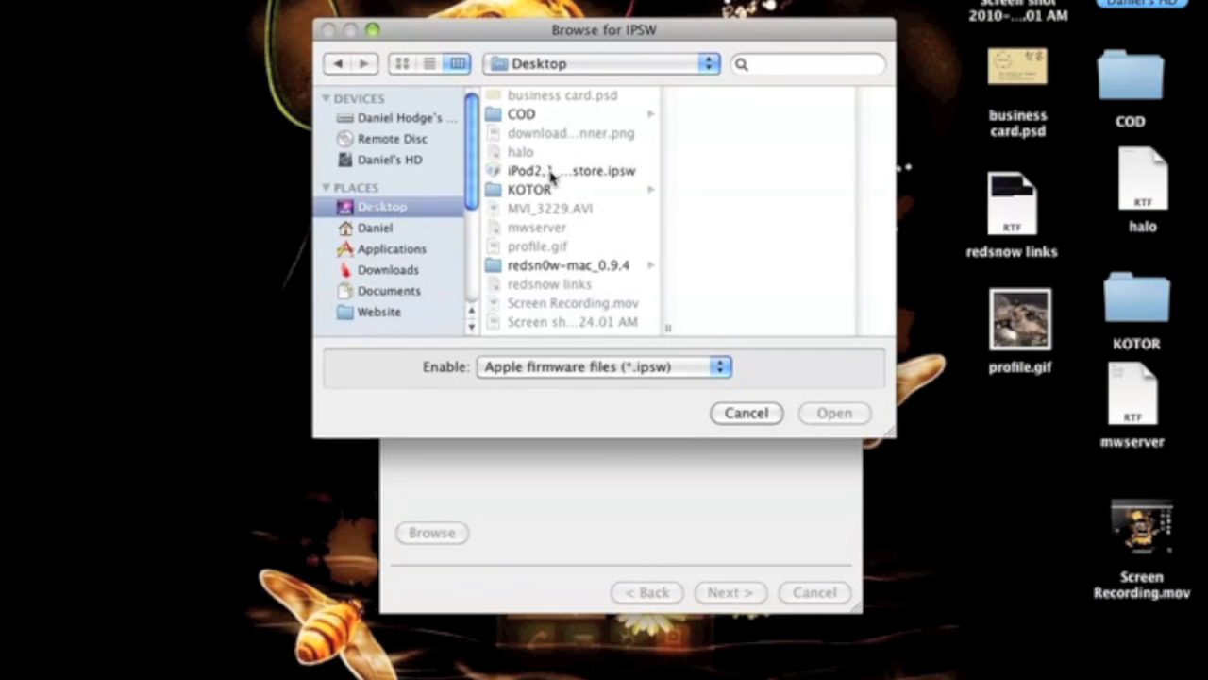
pyautogui.click(566, 171)
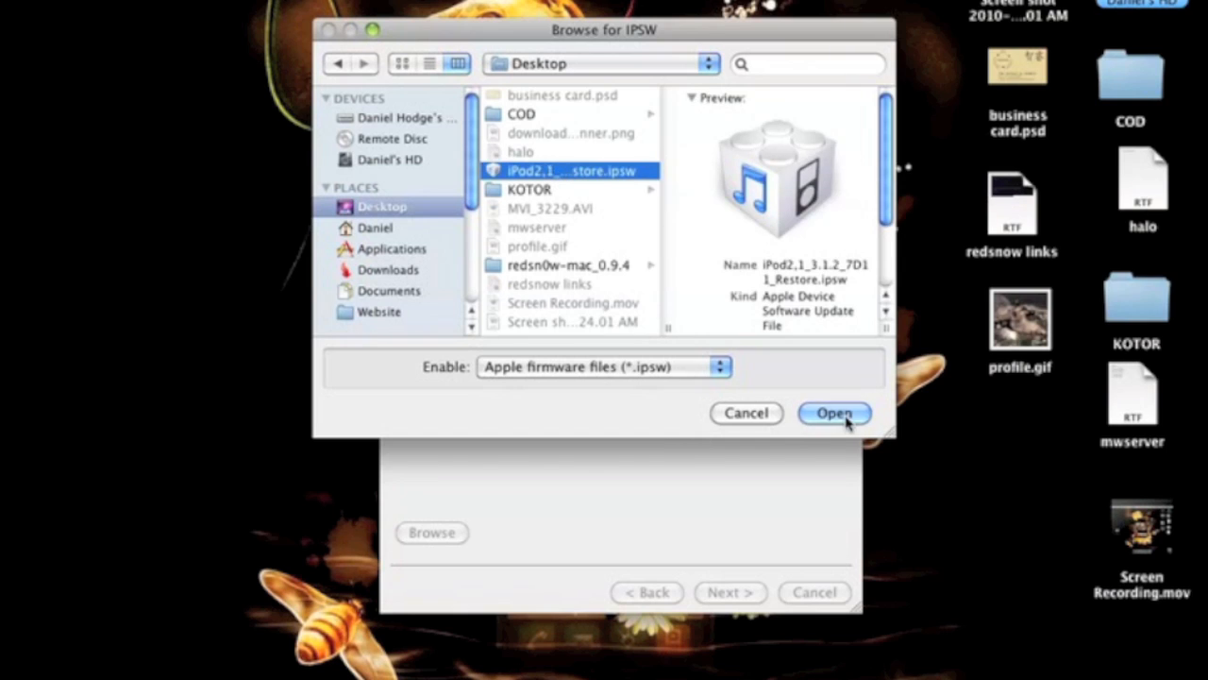
pyautogui.click(833, 412)
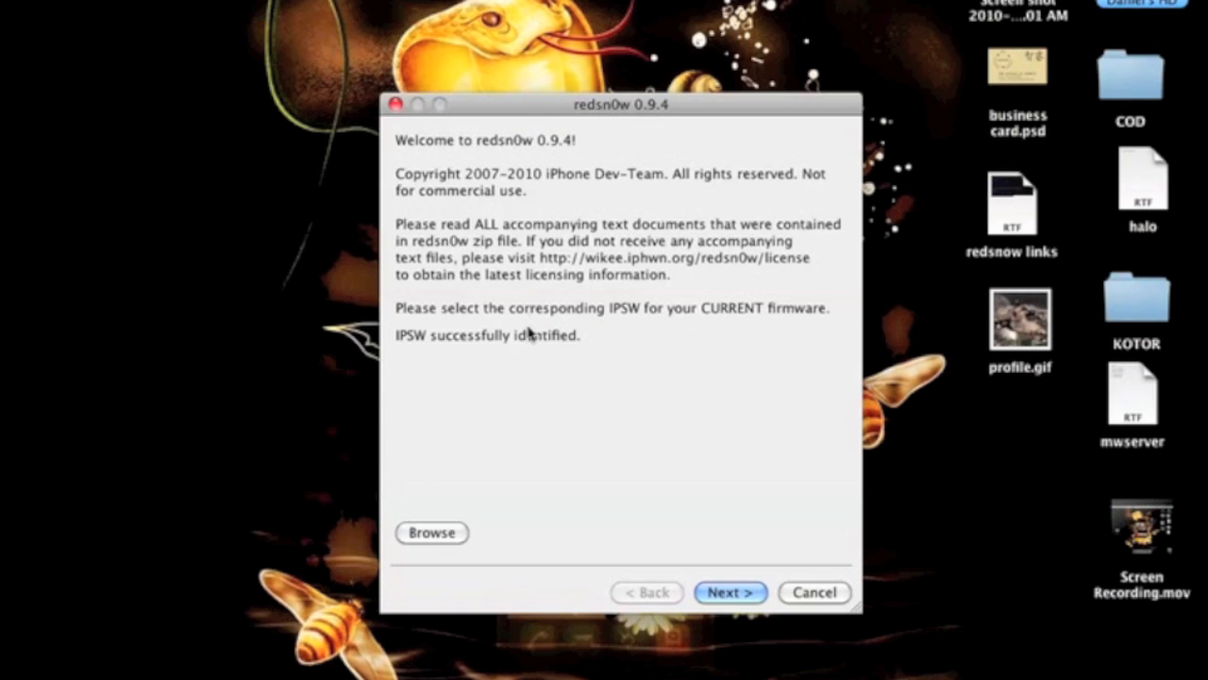
pyautogui.moveTo(734, 559)
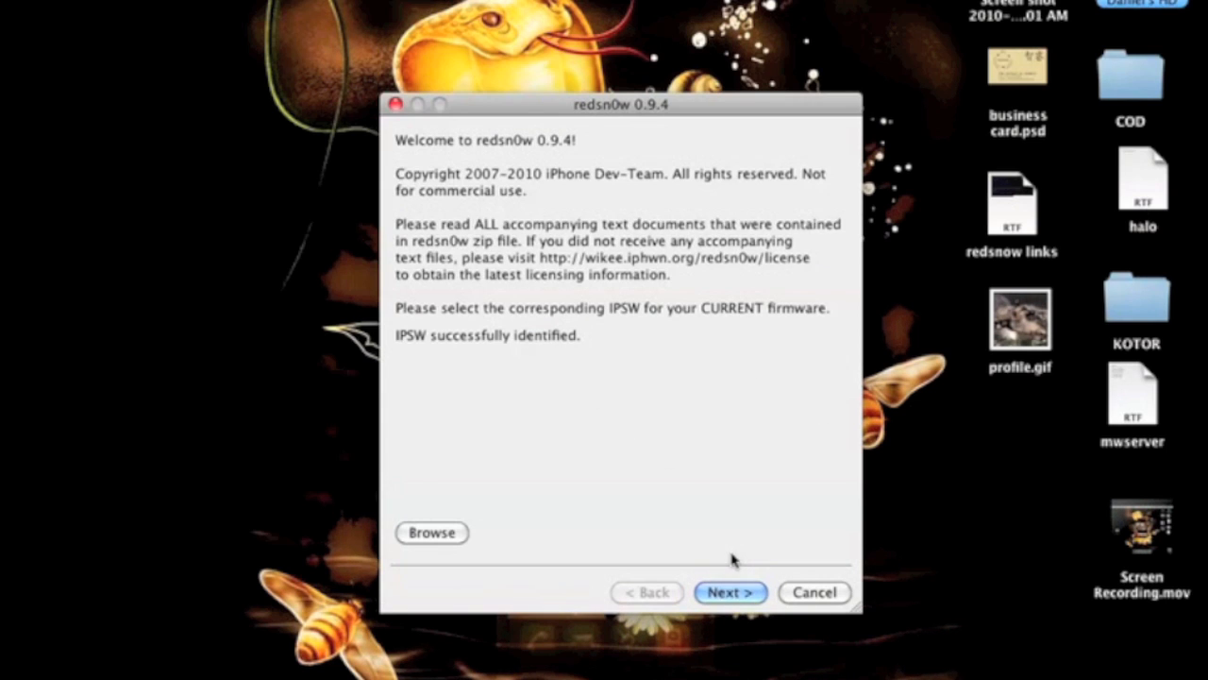
# Step: Advance to the jailbreak options and enable Verbose boot, keeping Install Cydia checked
pyautogui.click(730, 592)
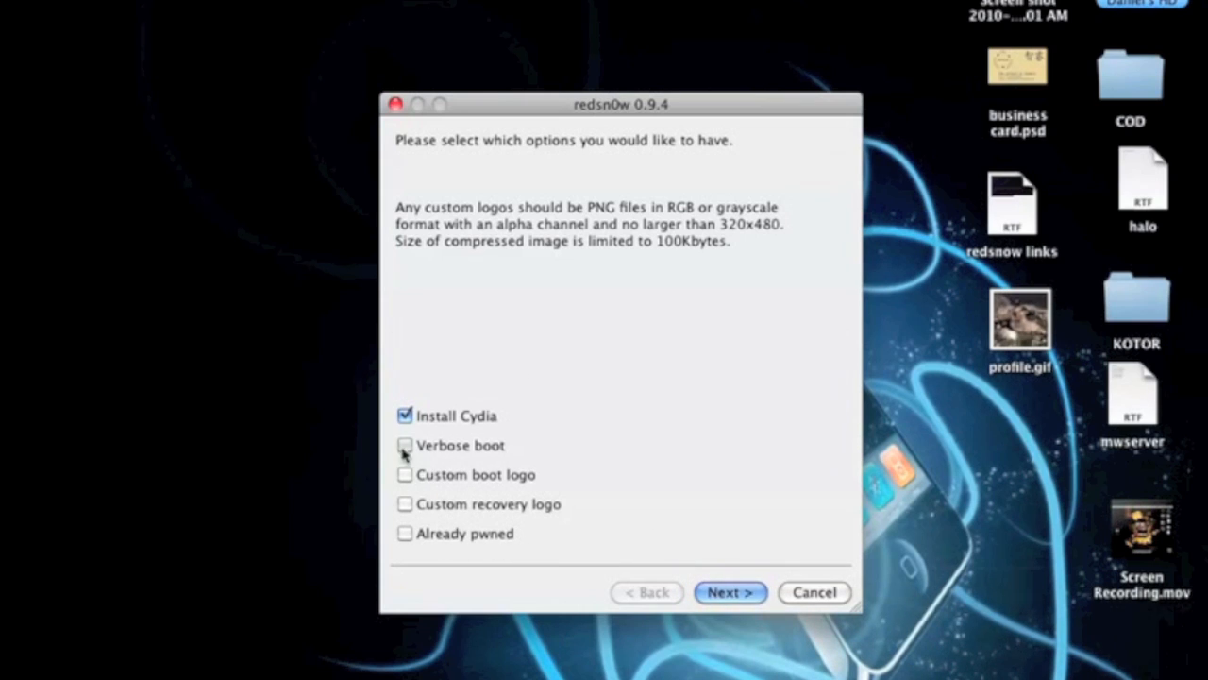
pyautogui.click(405, 445)
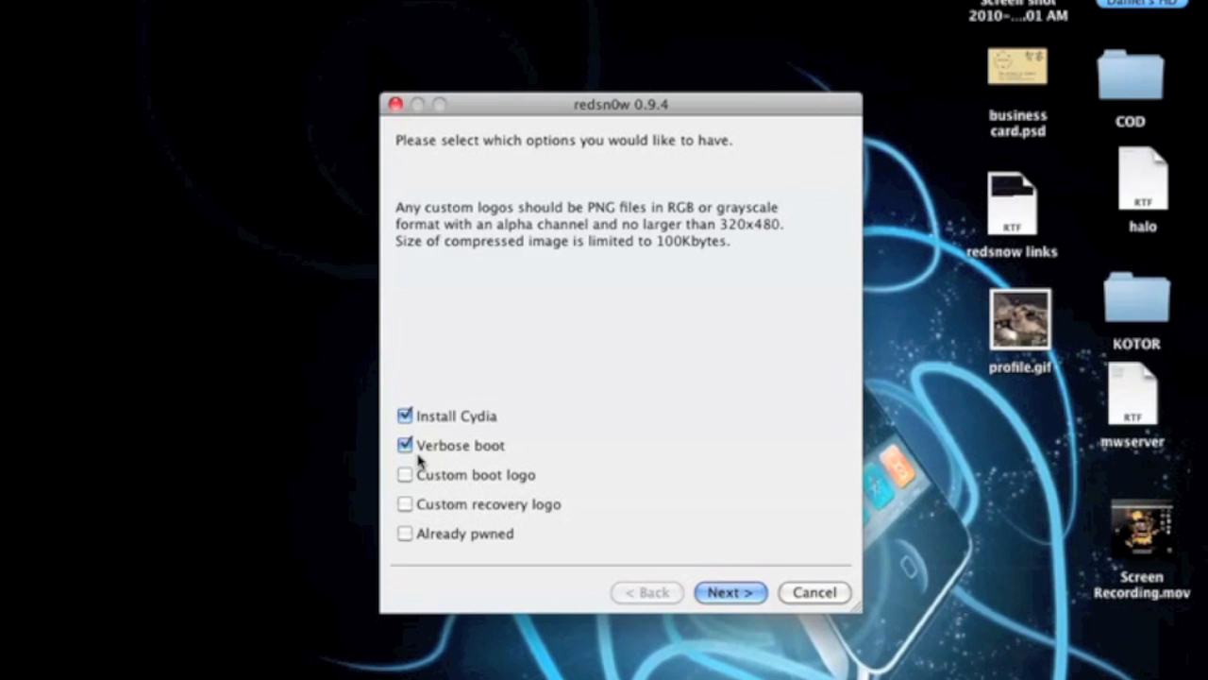
pyautogui.moveTo(745, 627)
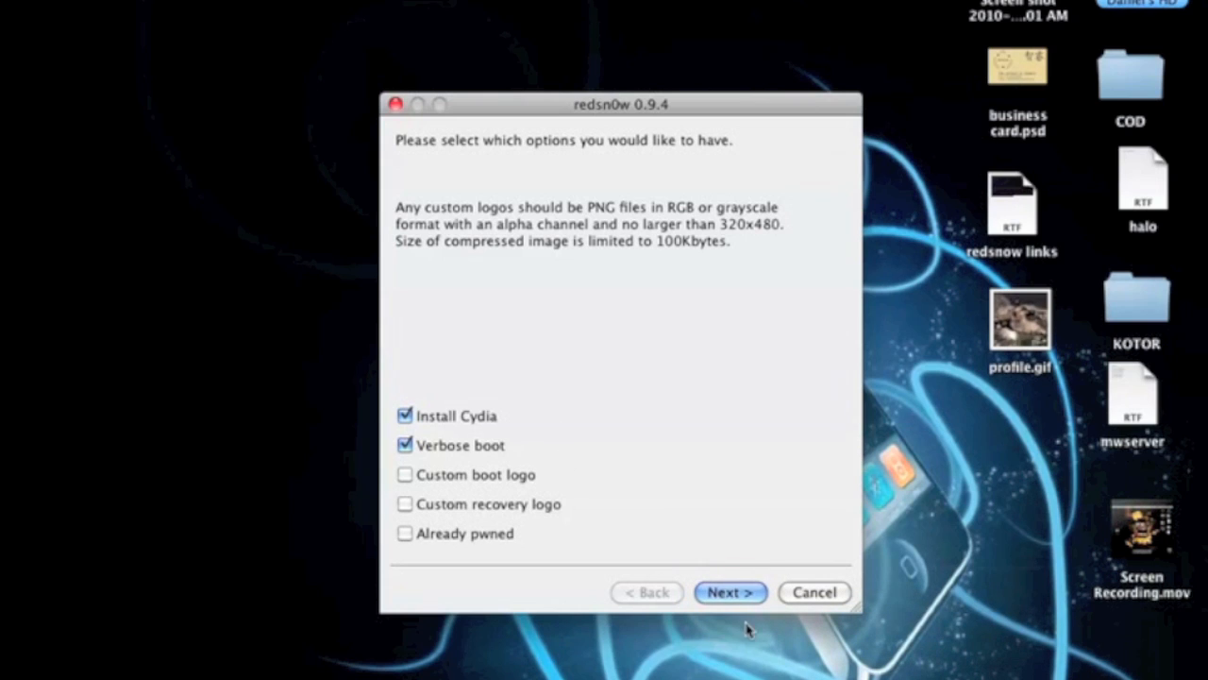
# Step: Accept the Cydia and Verbose boot options to reach the device preparation instructions
pyautogui.click(729, 592)
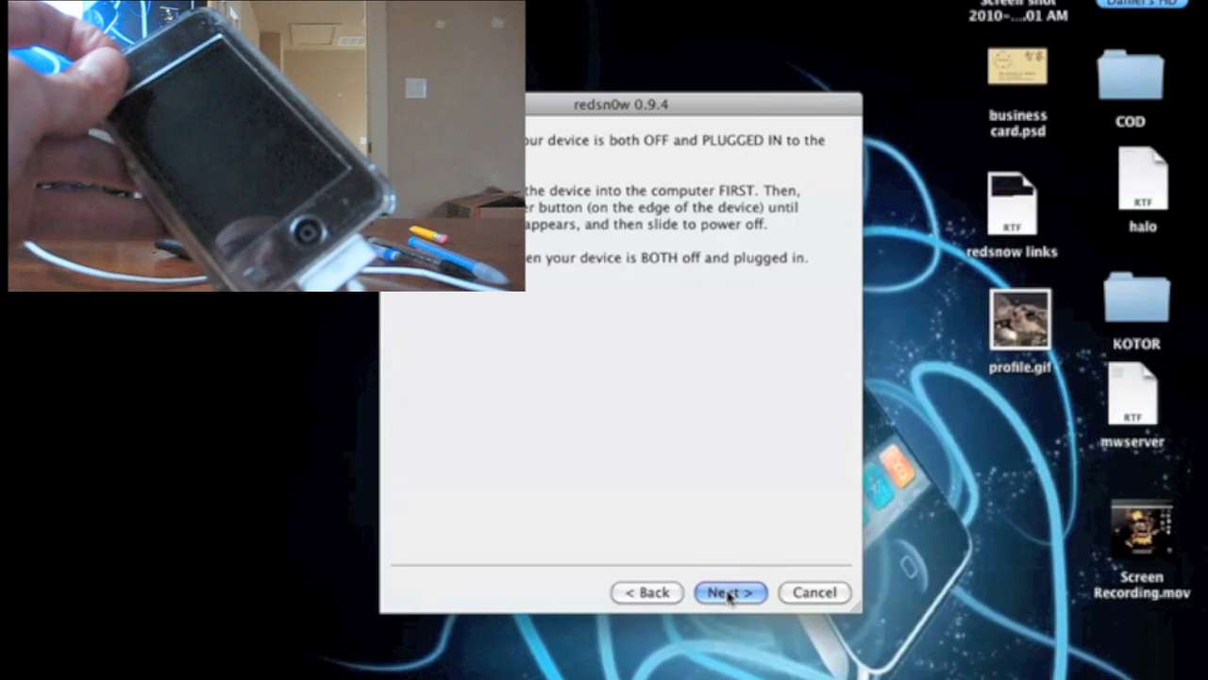
pyautogui.moveTo(654, 359)
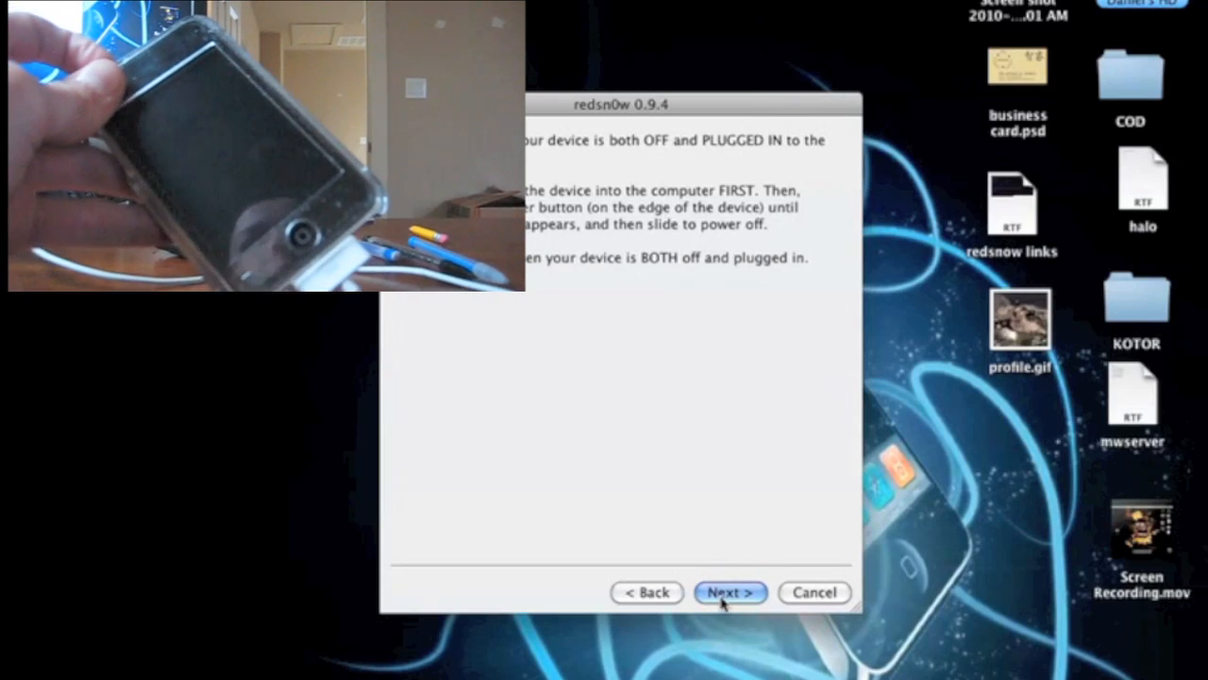
# Step: Run the jailbreak on the switched-off iPod until Done!, then finish and close redsn0w
pyautogui.click(729, 591)
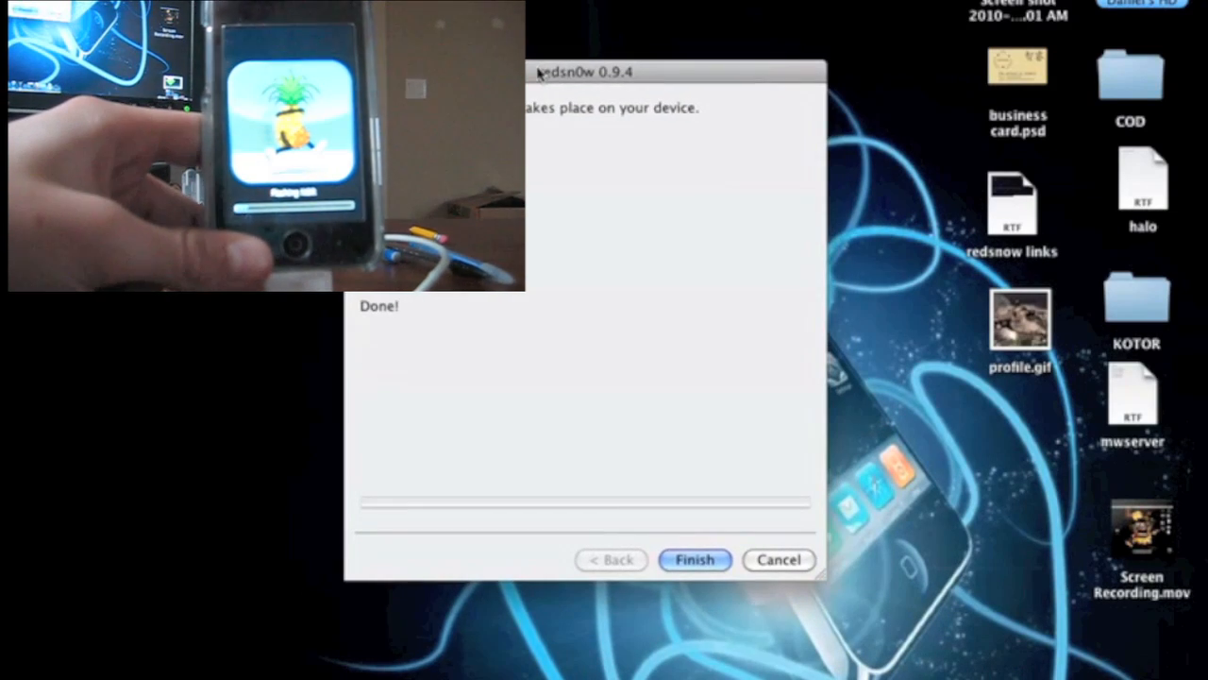
pyautogui.click(694, 558)
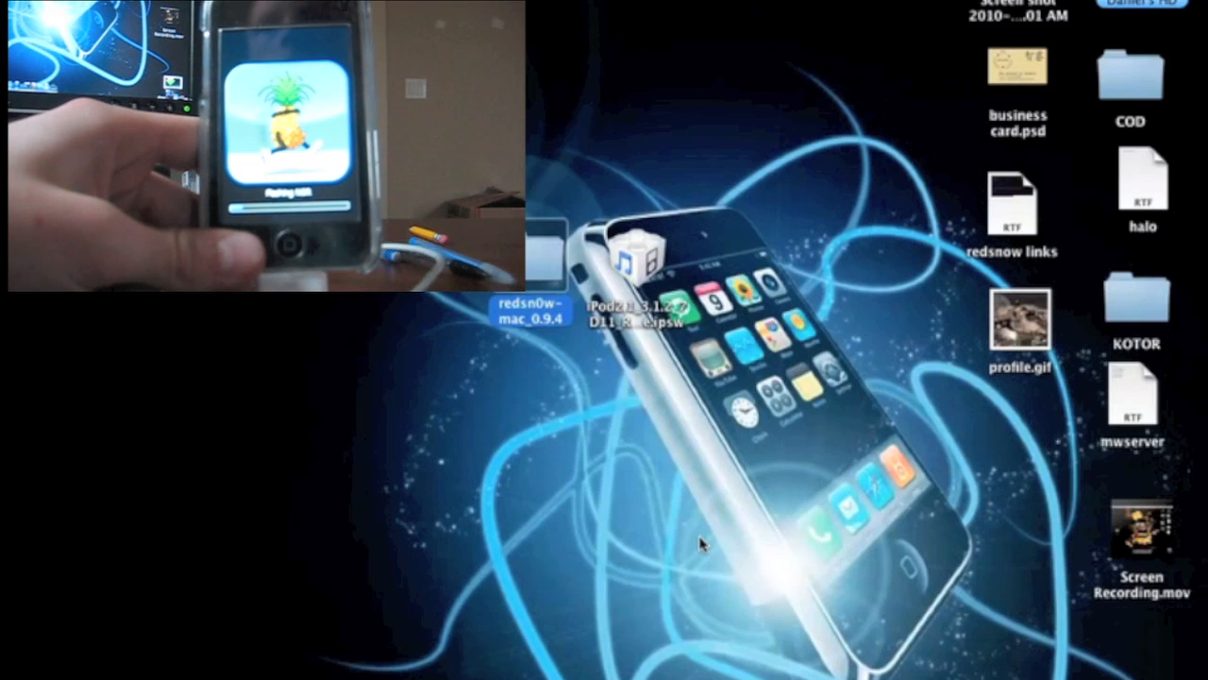